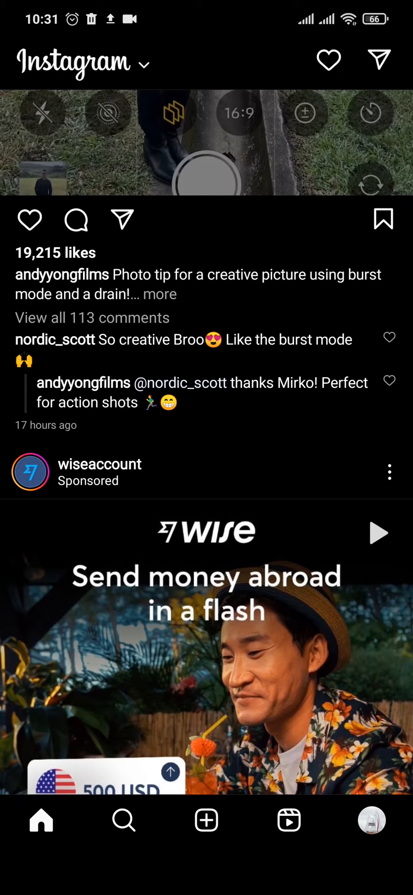
Go from the home feed to your profile and open Settings from the menu.
click(371, 821)
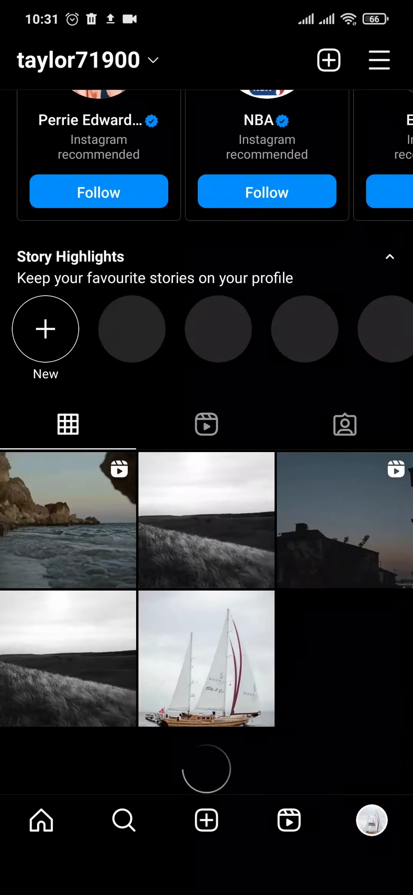
click(379, 59)
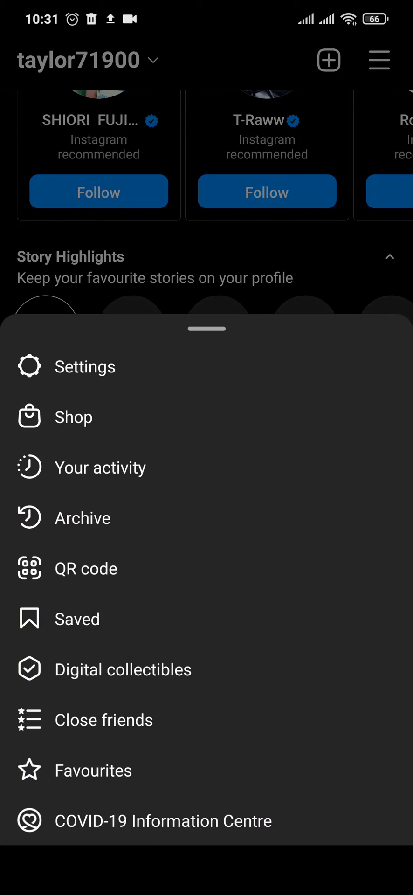
click(85, 366)
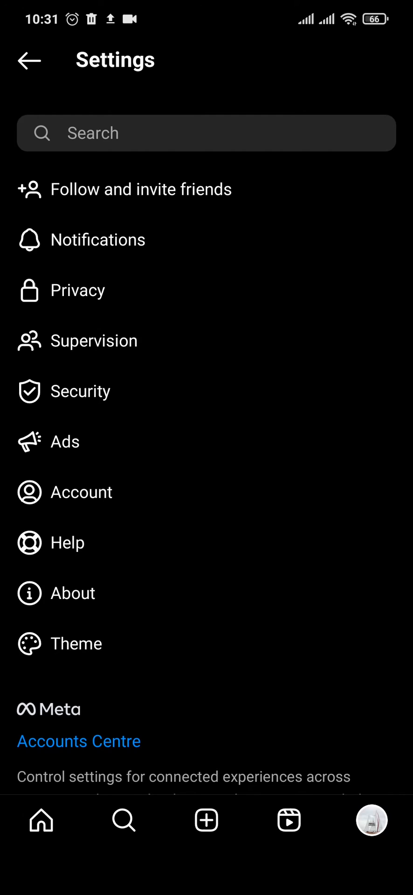
From Account settings, begin the switch to a professional account and move past the intro.
click(82, 491)
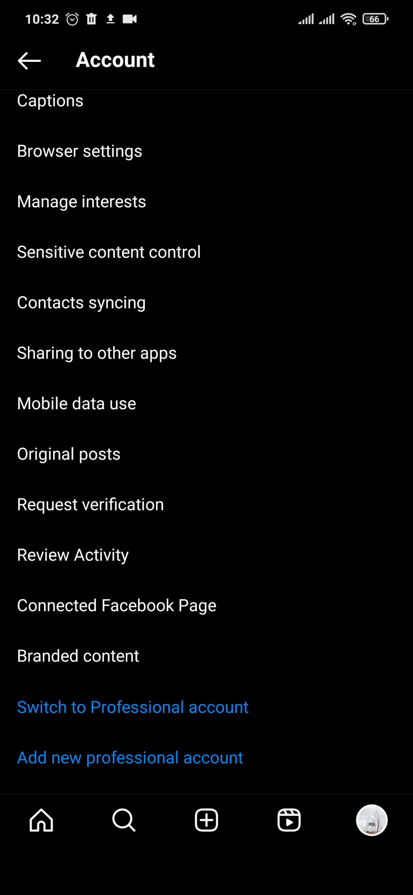
click(132, 707)
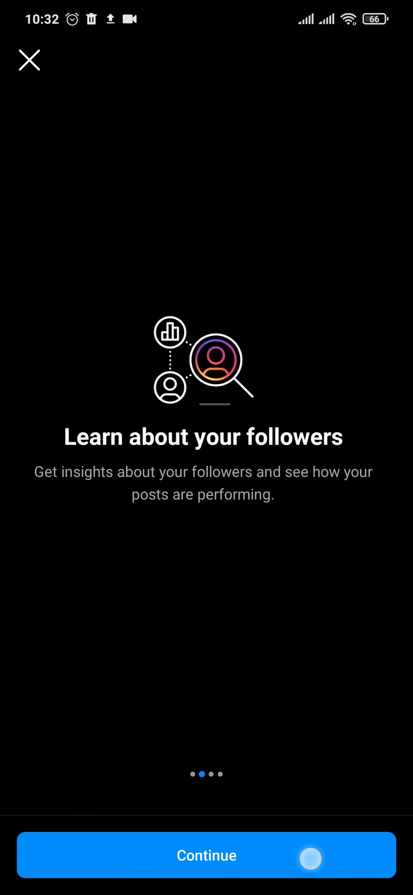
click(206, 856)
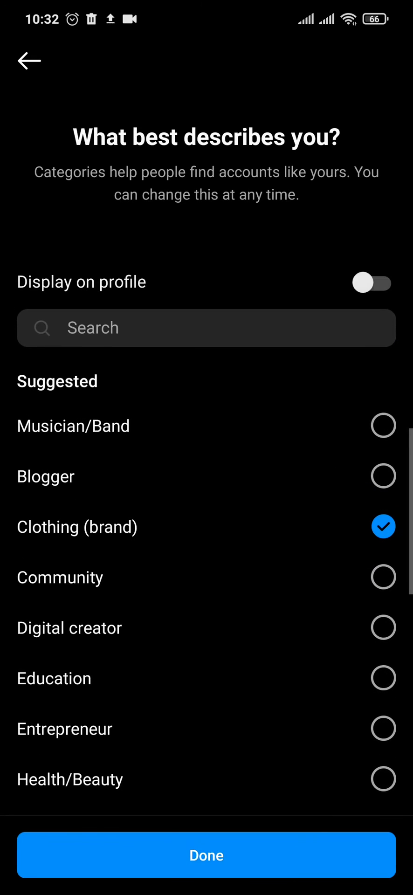
Confirm the Clothing (brand) category and proceed with Business as the account type.
click(206, 855)
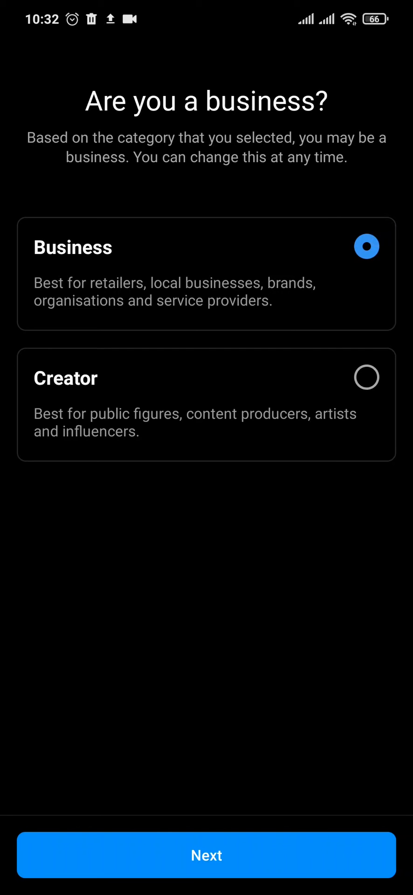
click(206, 856)
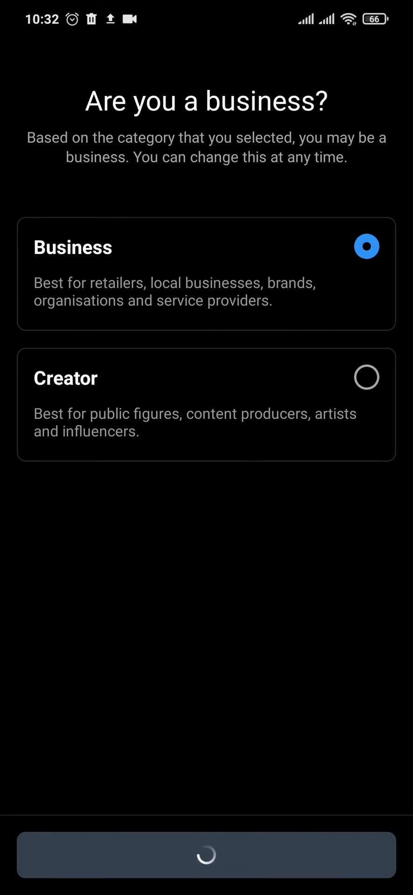